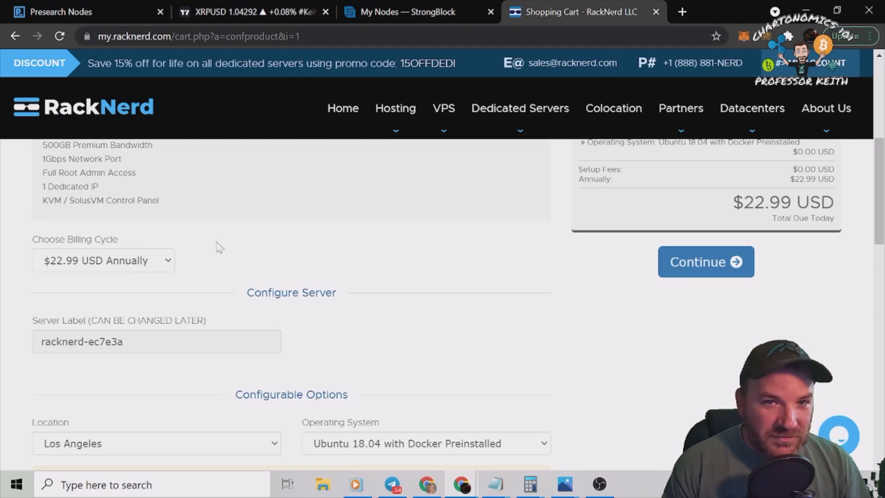
- Continue the server order to checkout, bringing up the 0.13455 LTC payment instructions
scroll("down", 3)
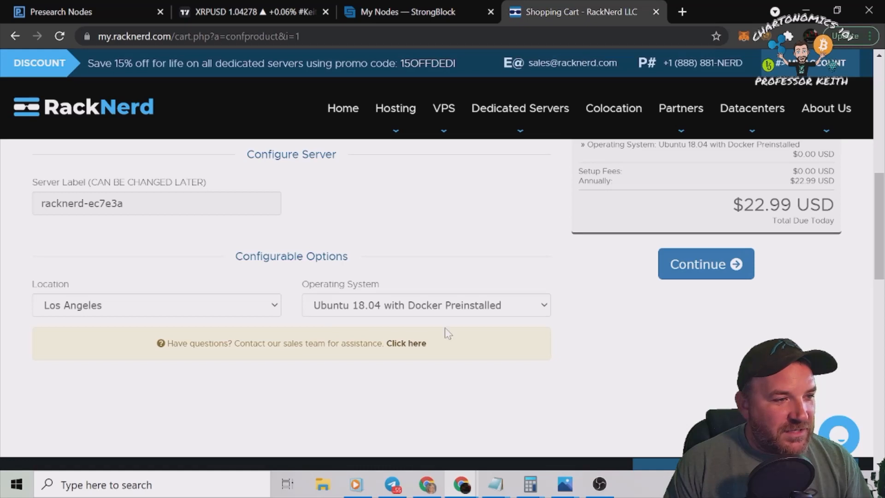
mouse_move(308, 305)
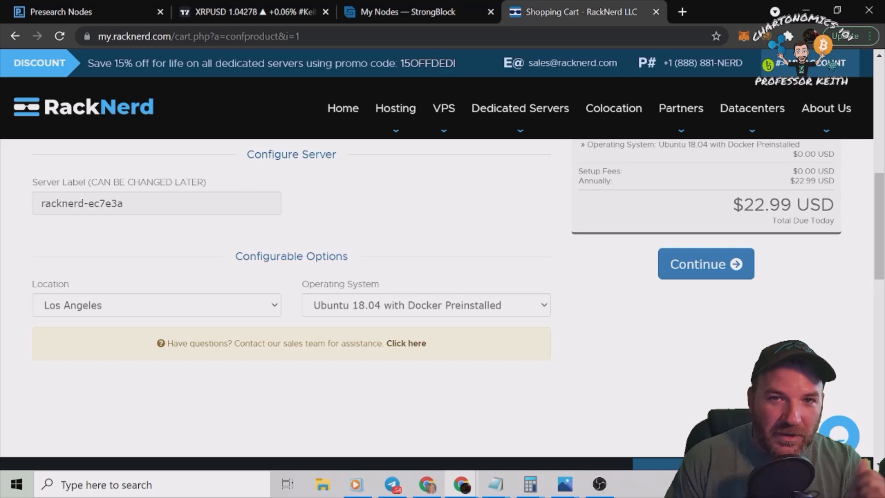
left_click(705, 264)
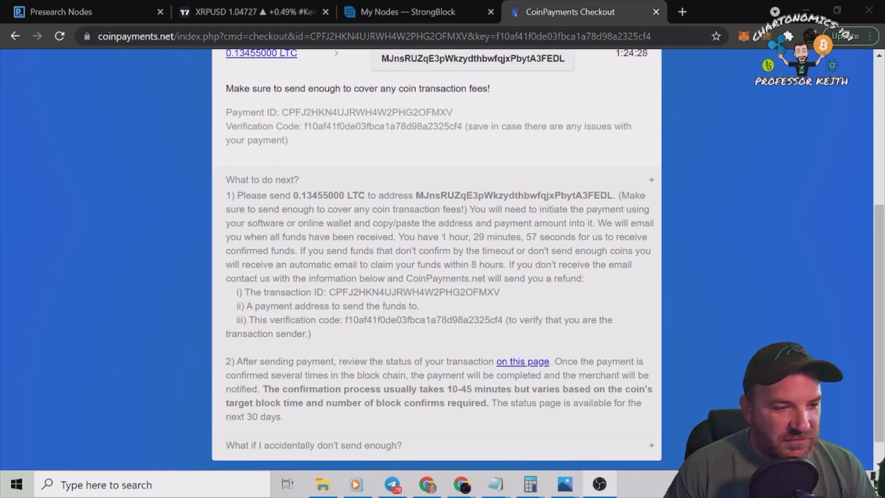
mouse_move(522, 361)
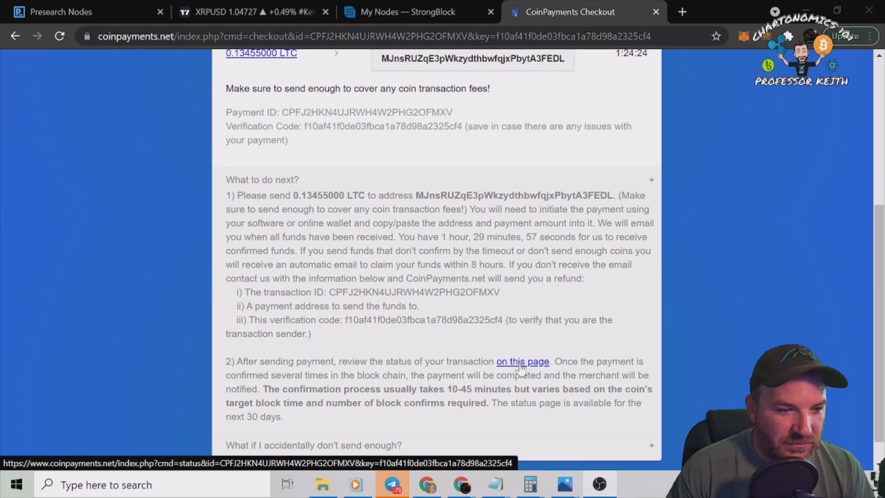
- Bring up the Transaction Status page for the LTC payment in a new tab
left_click(522, 362)
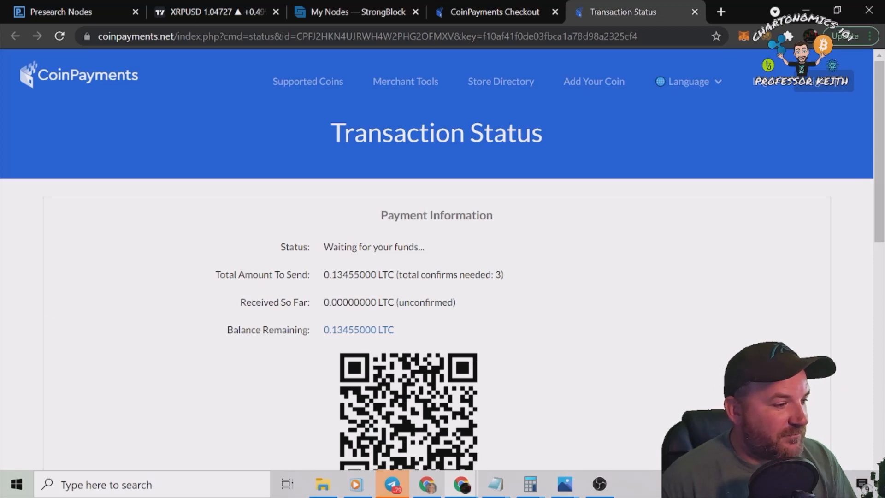
left_click(494, 11)
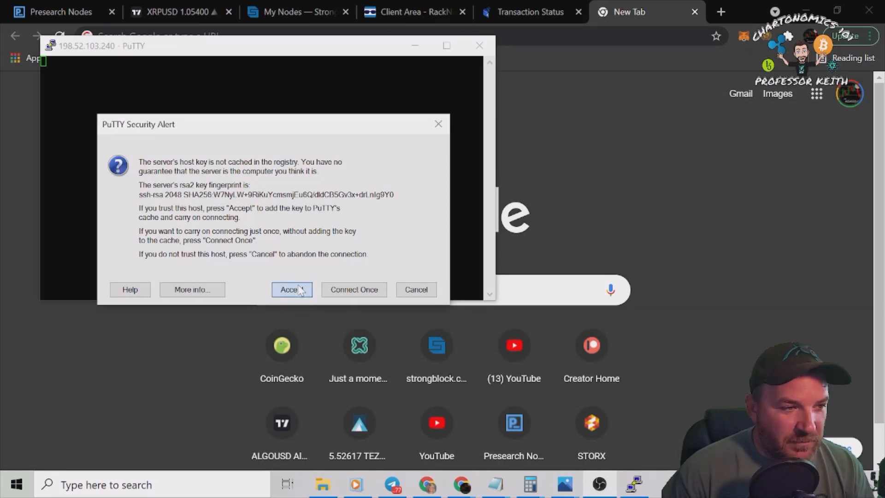
- Accept the new server's host key and look up the root password in the email
left_click(291, 290)
type("root")
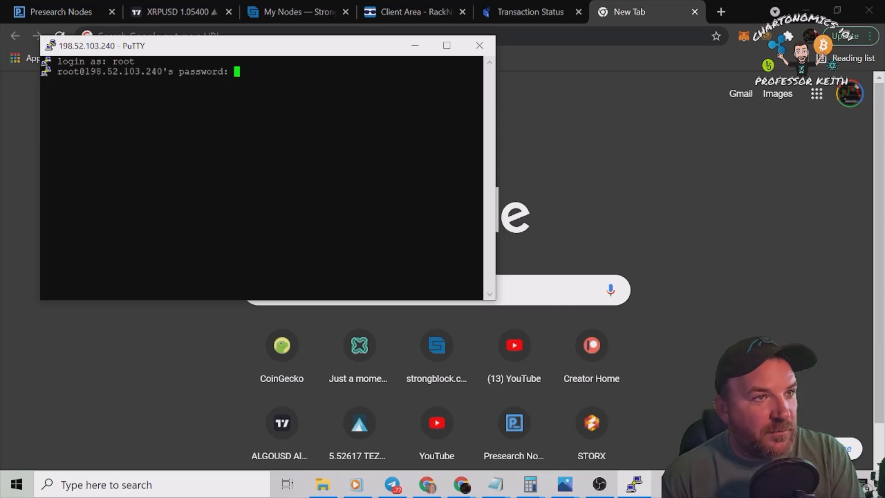
mouse_move(740, 94)
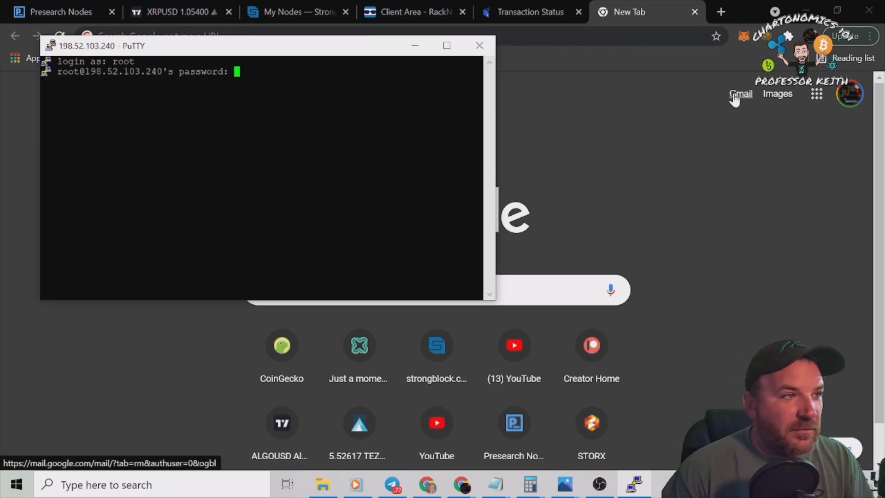
left_click(621, 11)
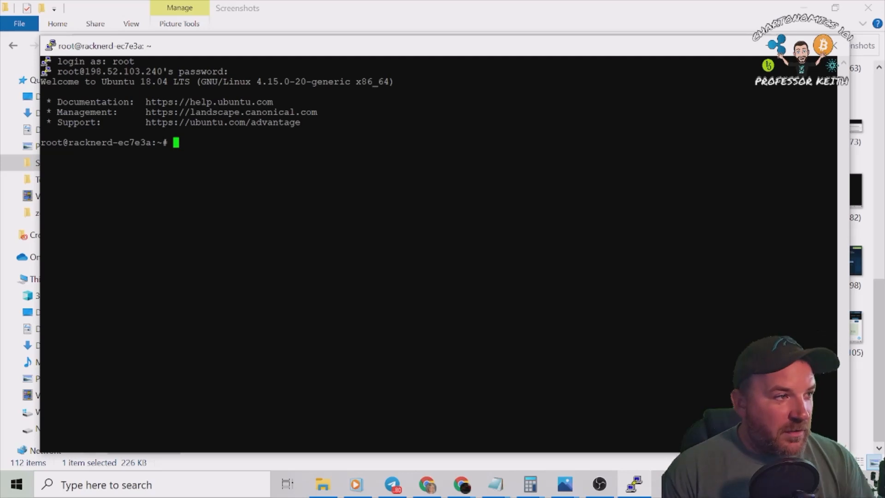
mouse_move(615, 56)
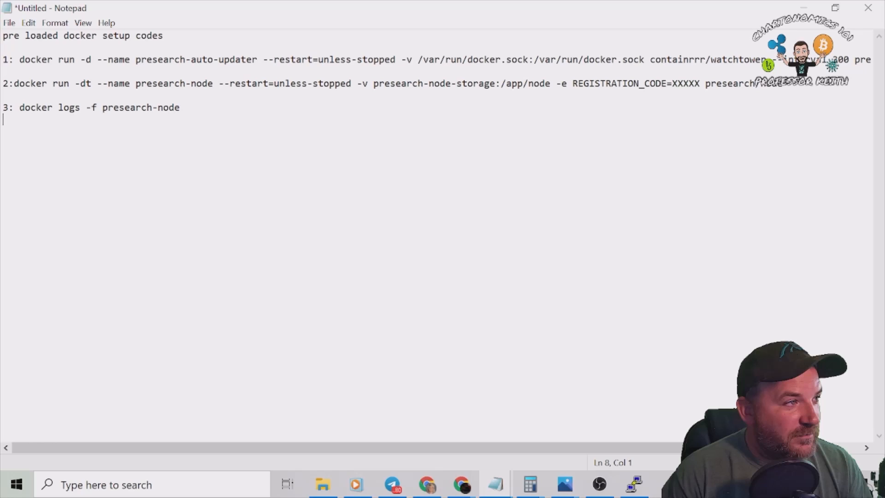
- Select the whole auto-updater docker command on line 1 of the notes
triple_click(226, 59)
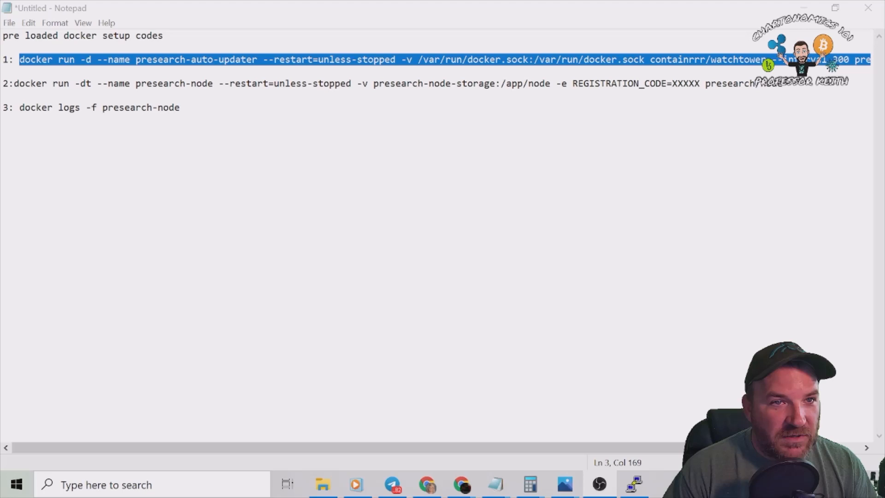
- Paste the registration code over XXXXX and select the complete presearch-node docker command
double_click(683, 83)
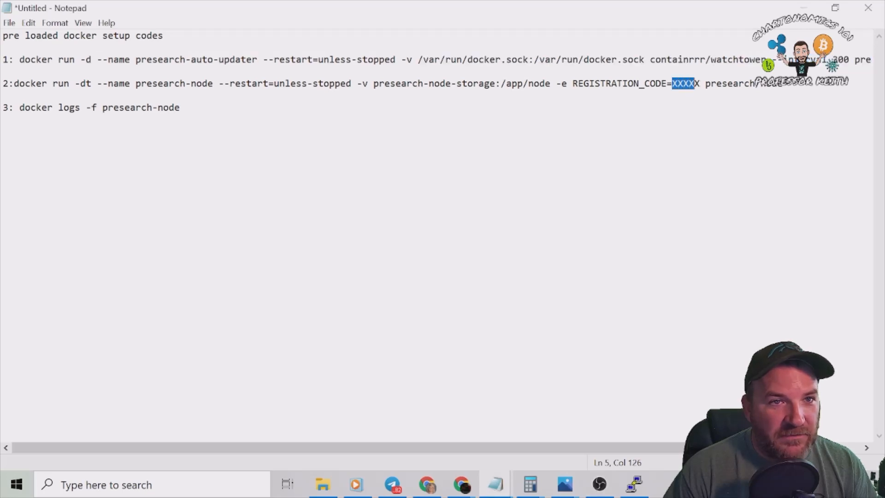
right_click(700, 83)
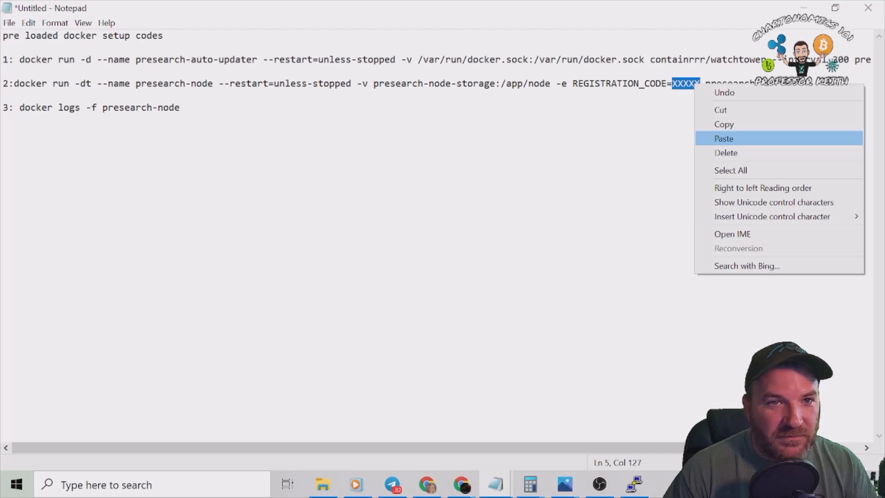
left_click(724, 138)
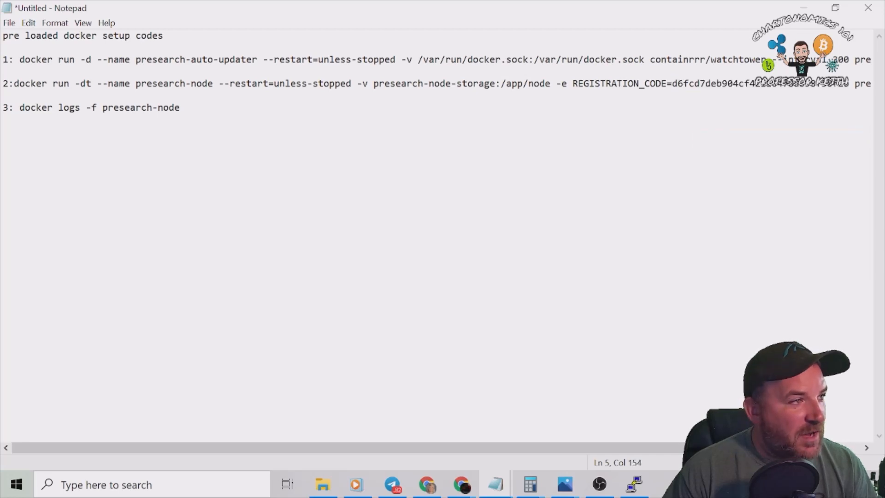
left_click_drag(14, 83, 684, 83)
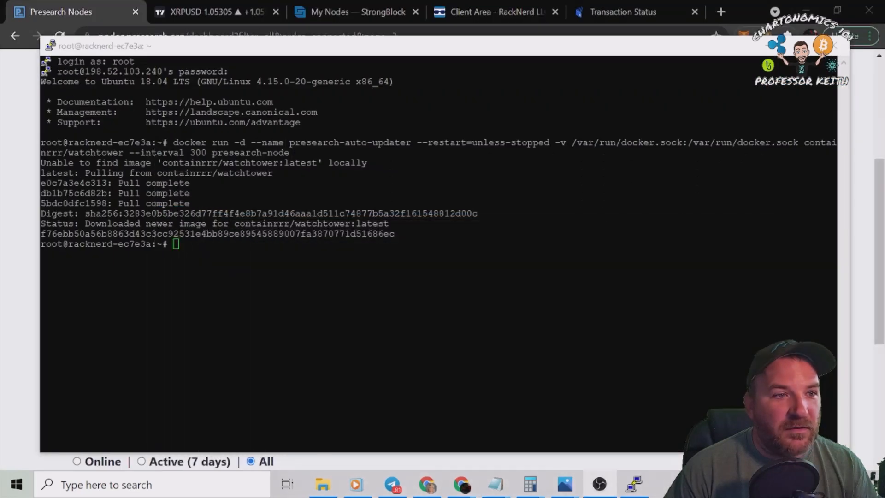
- Run the presearch-node docker run -dt command and follow it with docker logs -f presearch-node
type("docker run -dt --name presearch-node --restart=unless-stopped -v presearch-node-storage:/app/node -e REGISTRATION_CODE=d6fcd7deb904cf42110478ab98f50f2b presearch/node")
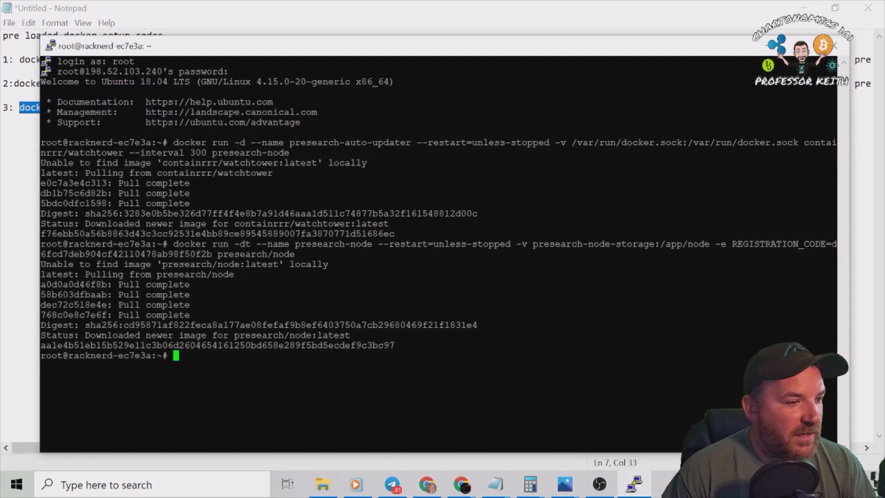
type("docker logs -f presearch-node")
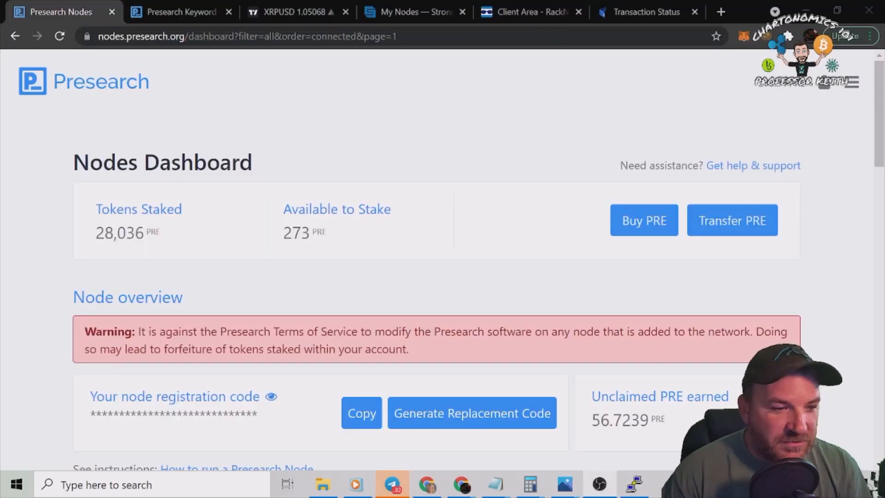
scroll("down", 3)
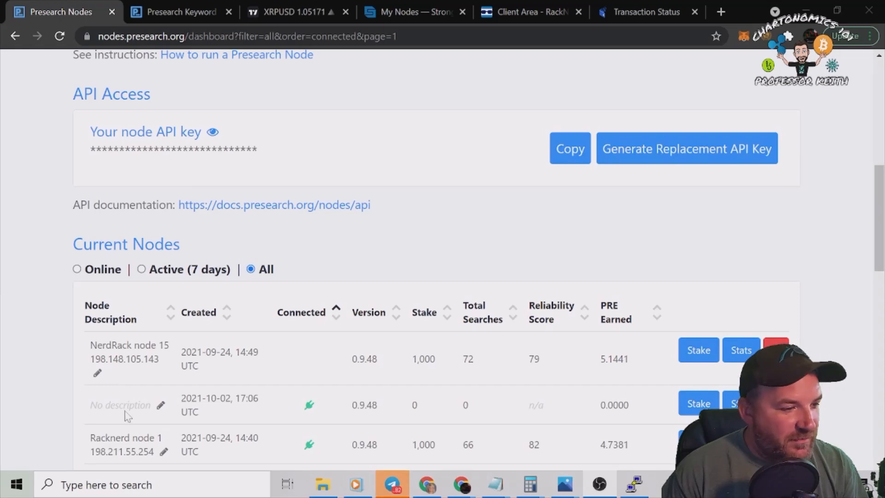
mouse_move(452, 413)
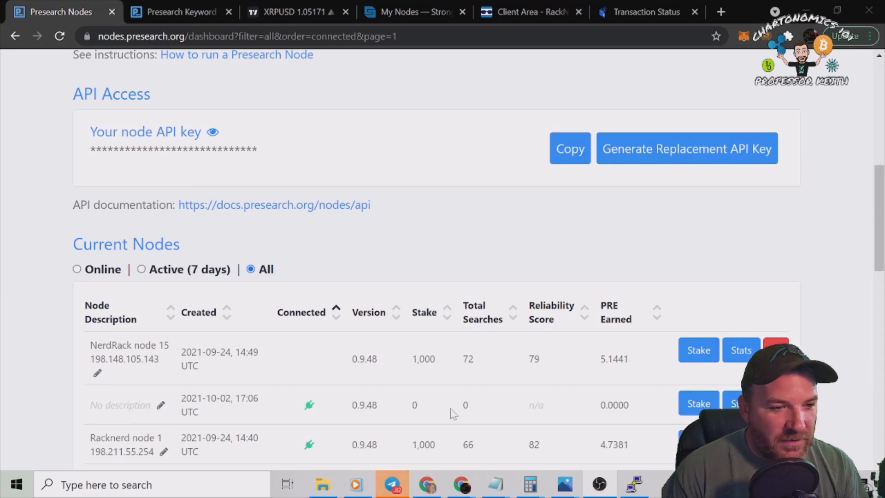
mouse_move(495, 417)
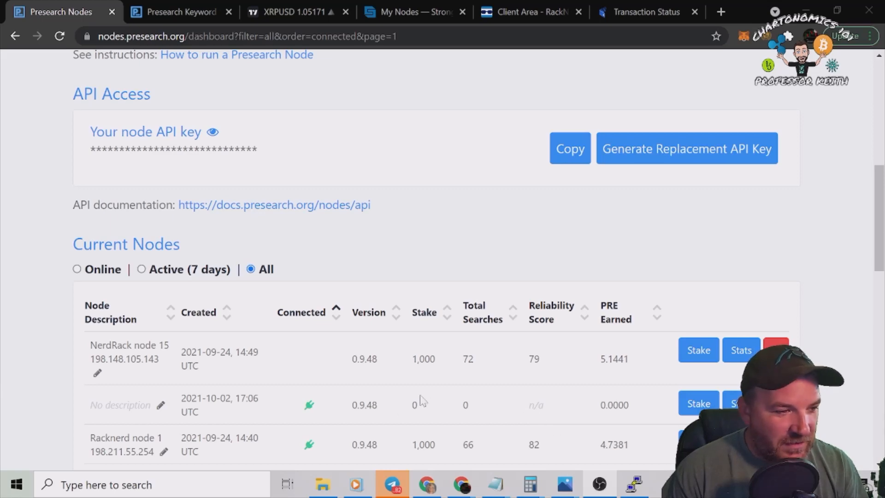
scroll("up", 3)
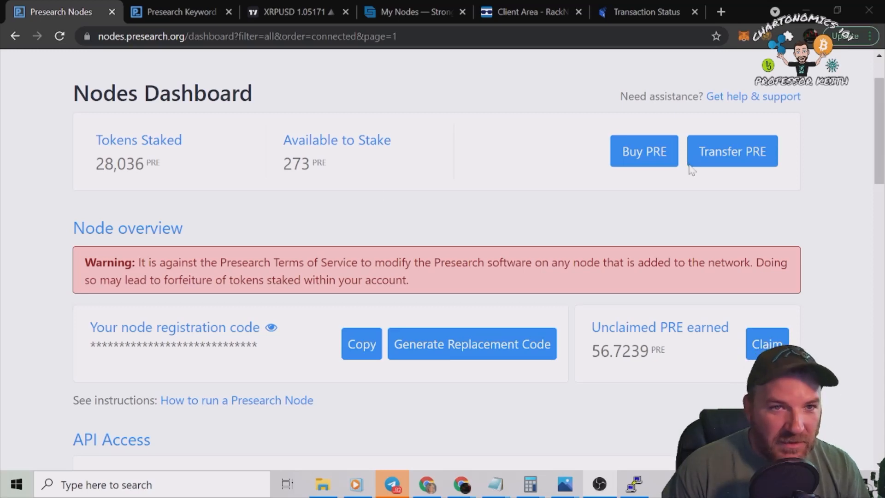
- Transfer PRE tokens into staking via the Transfer PRE Tokens page
left_click(733, 151)
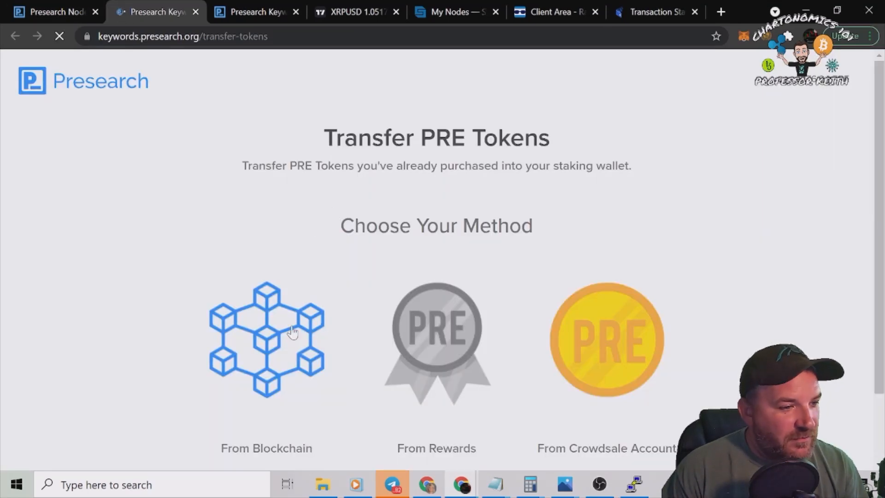
left_click(266, 338)
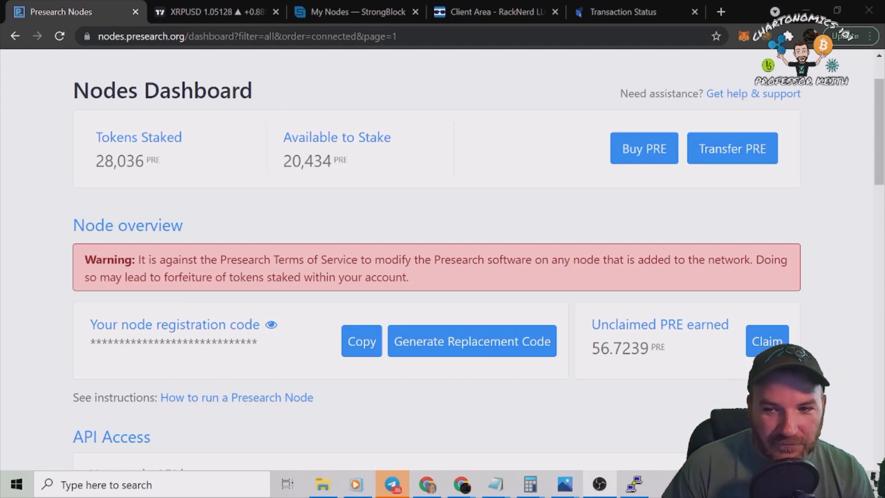
- Set the new node's PRE stake amount to 1000
scroll("down", 3)
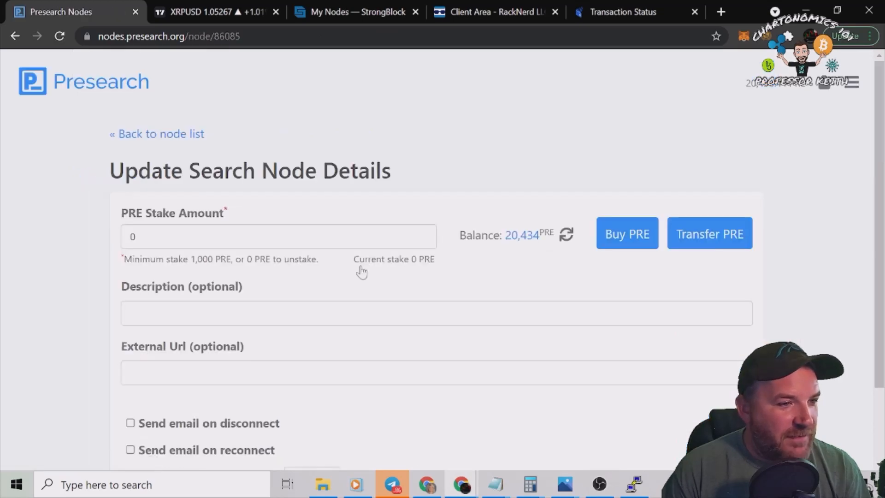
left_click(276, 236)
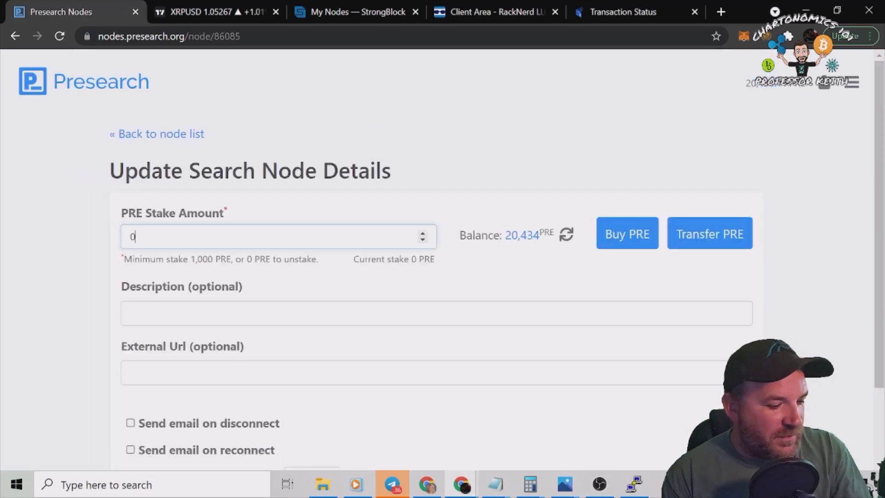
type("000")
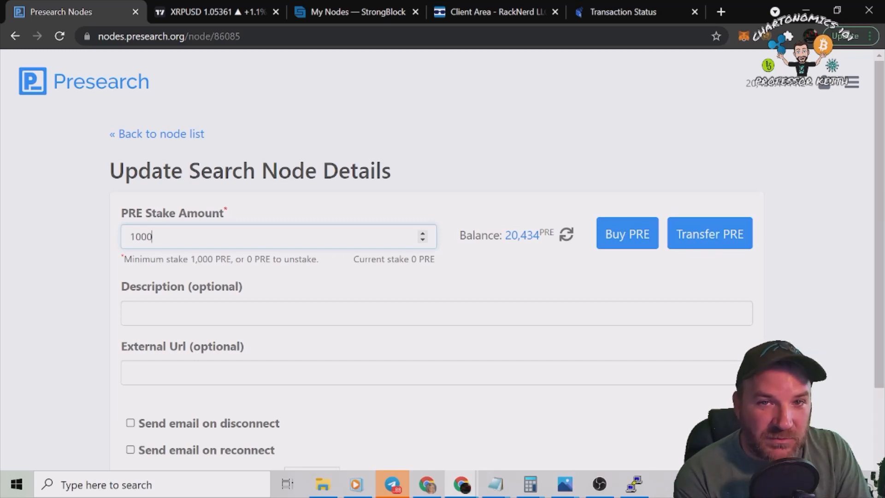
- Describe the node as 'new docker installed setup' and reach the email alert checkboxes
left_click(437, 314)
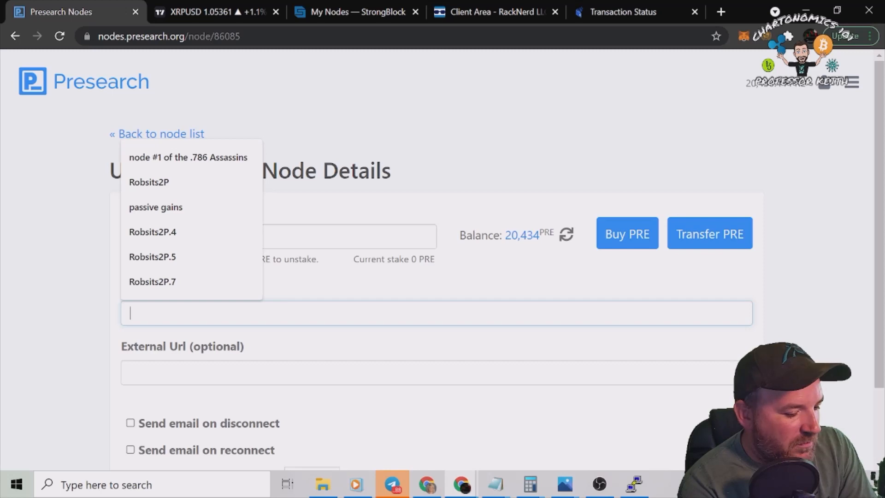
type("new")
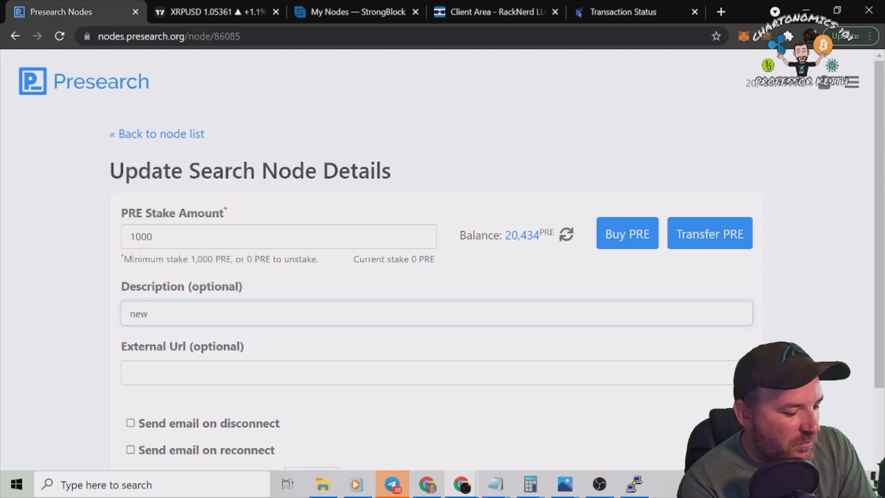
type("docker inst")
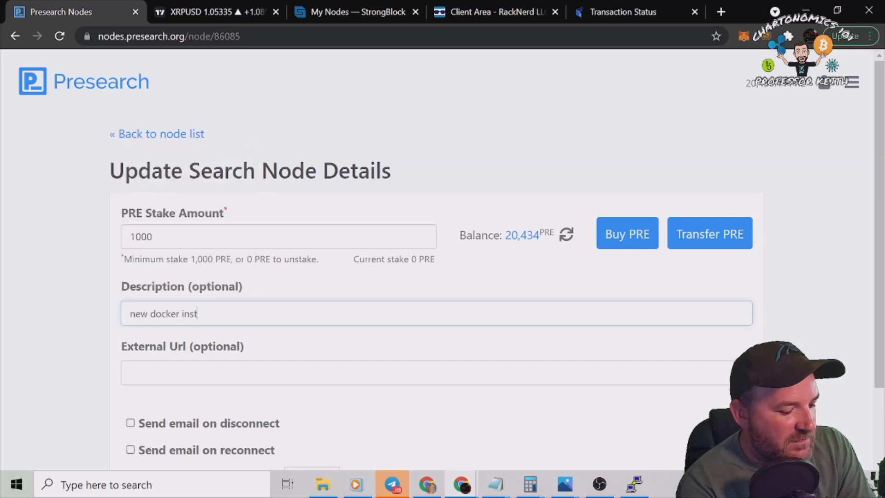
type("akke")
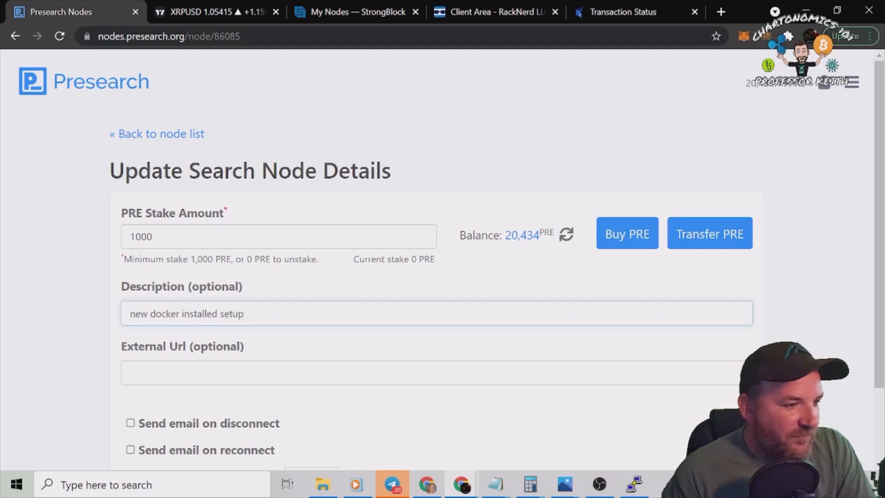
scroll("down", 3)
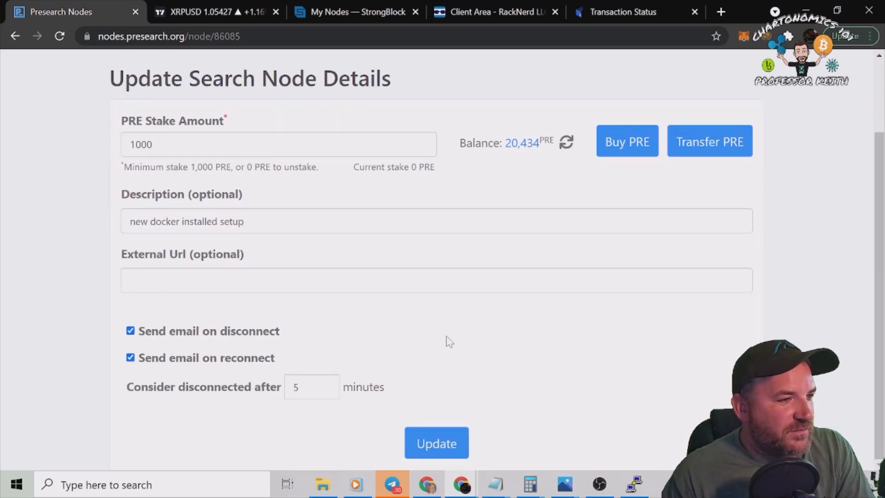
- Update the node and go back to the node list showing 1,000 PRE staked
left_click(437, 444)
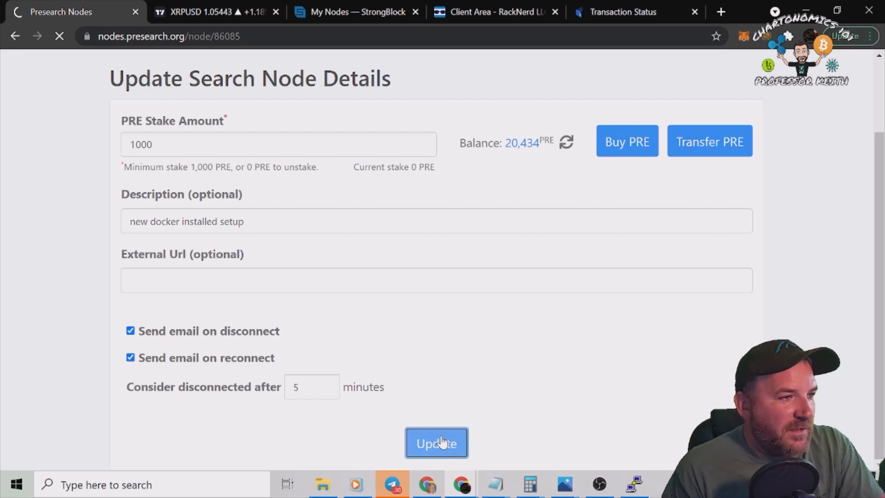
left_click(436, 442)
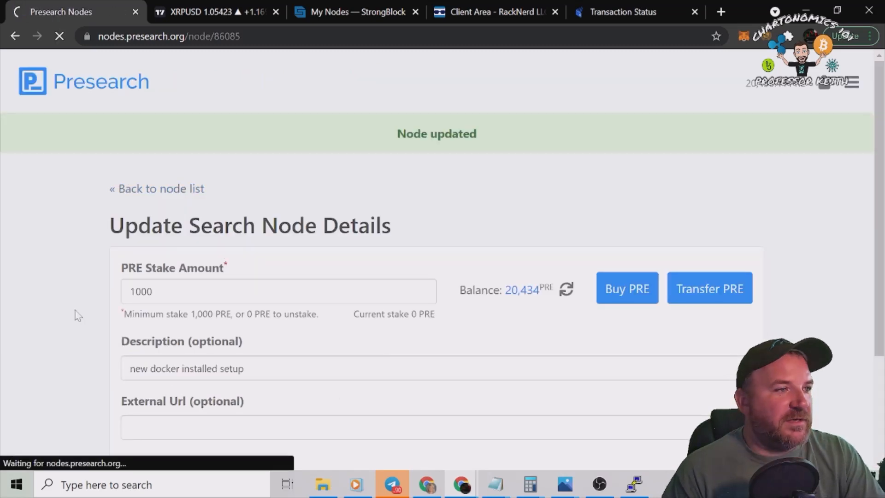
left_click(157, 188)
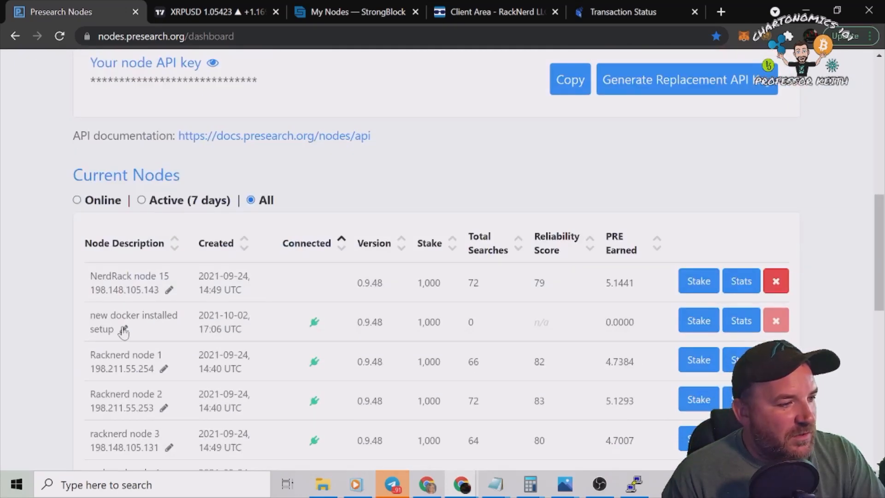
mouse_move(378, 341)
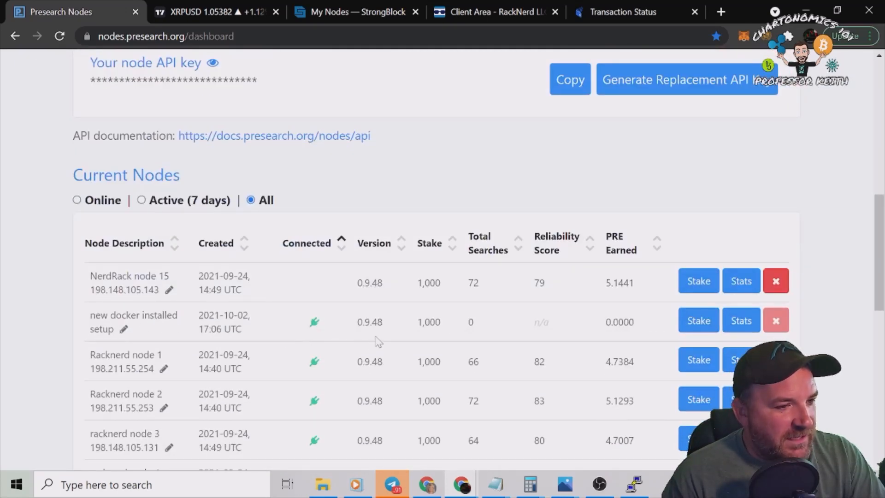